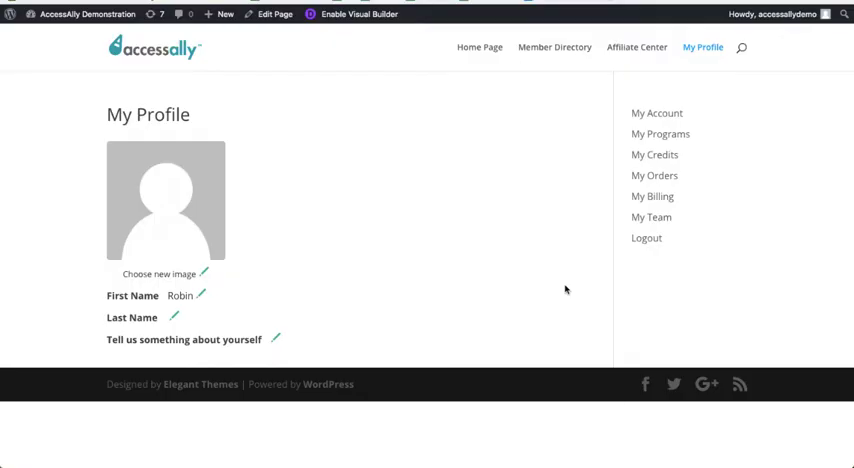
mouse_move(560, 284)
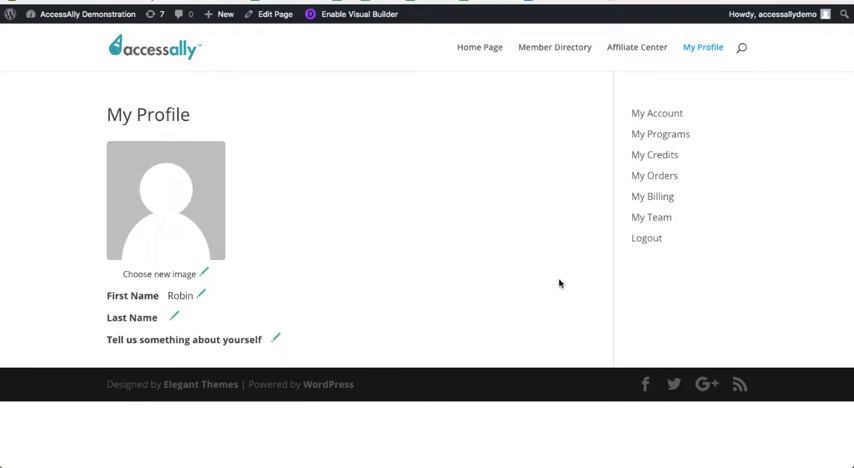
mouse_move(568, 142)
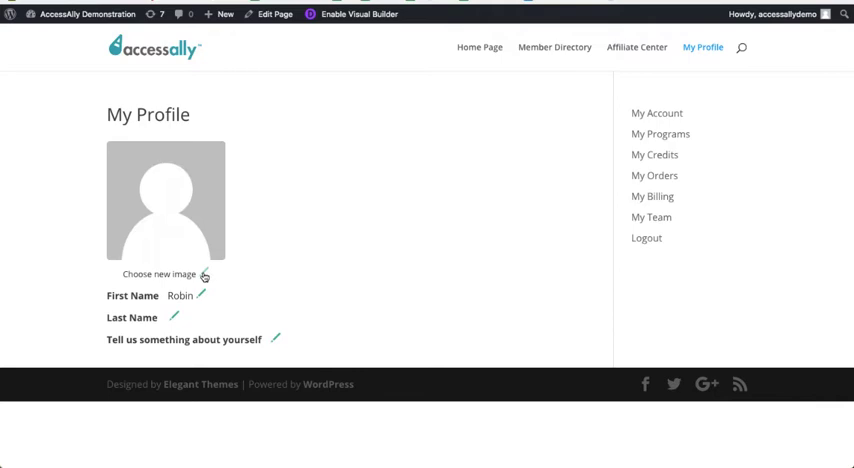
Upload a new profile photo on My Profile, then head to the User Directory configuration.
left_click(160, 272)
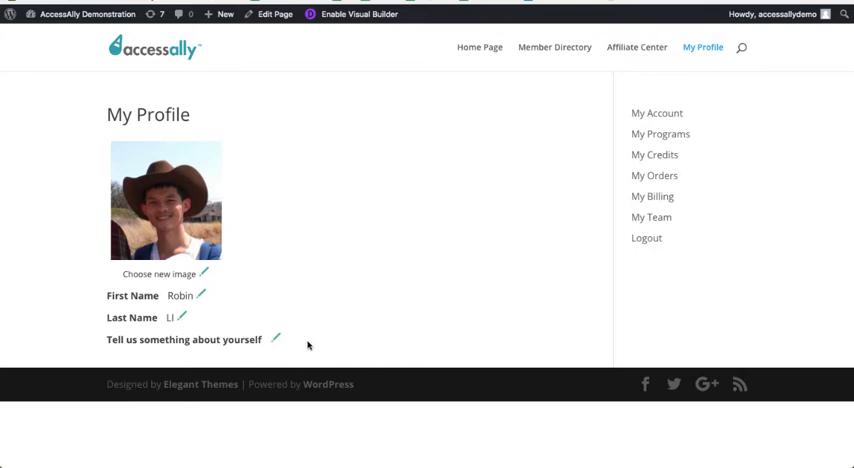
mouse_move(276, 344)
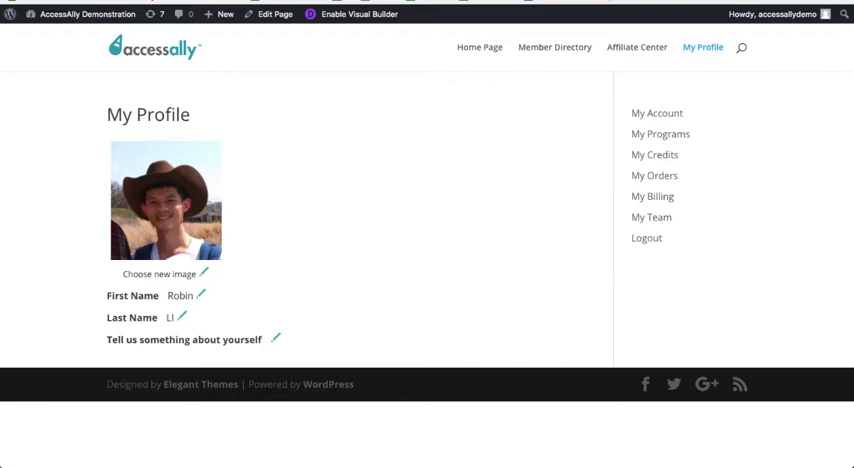
left_click(554, 48)
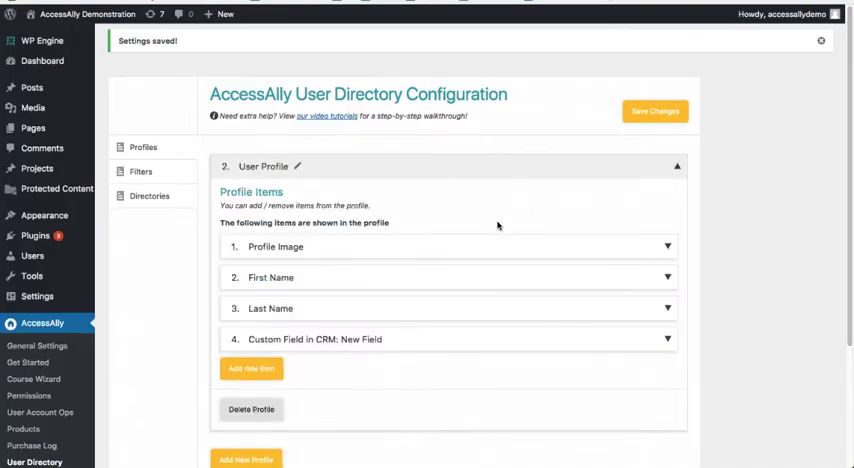
mouse_move(328, 356)
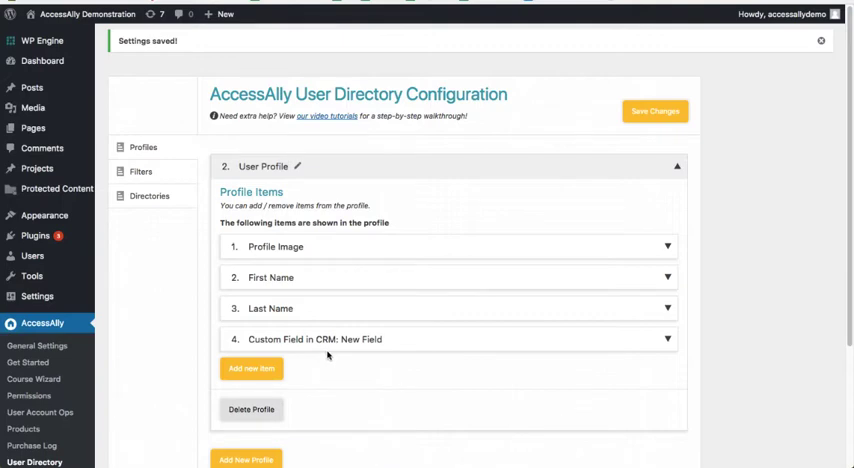
mouse_move(328, 354)
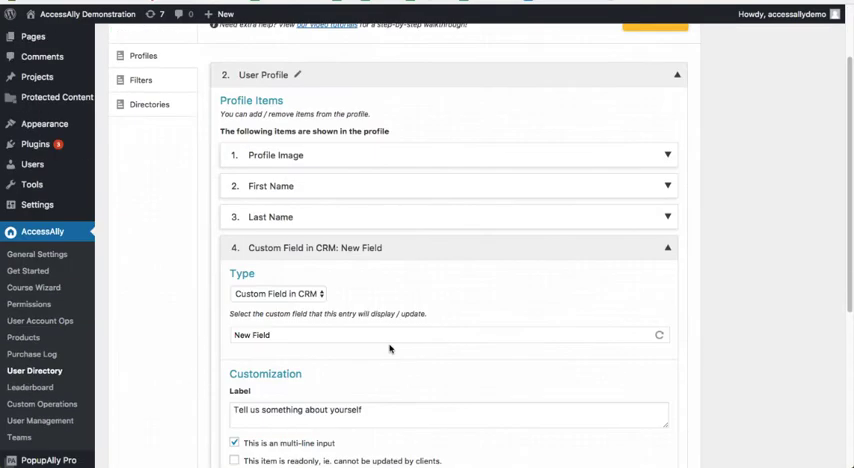
Scroll past the User Profile items and switch to the directory's Filters settings.
scroll("down", 3)
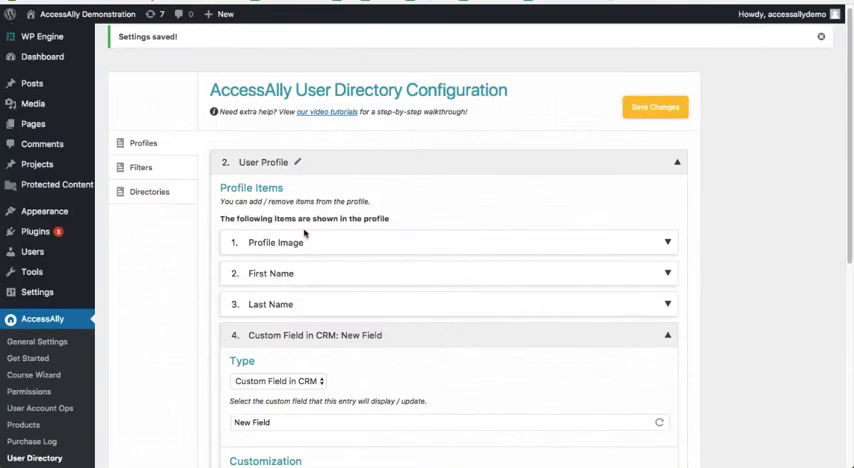
left_click(138, 168)
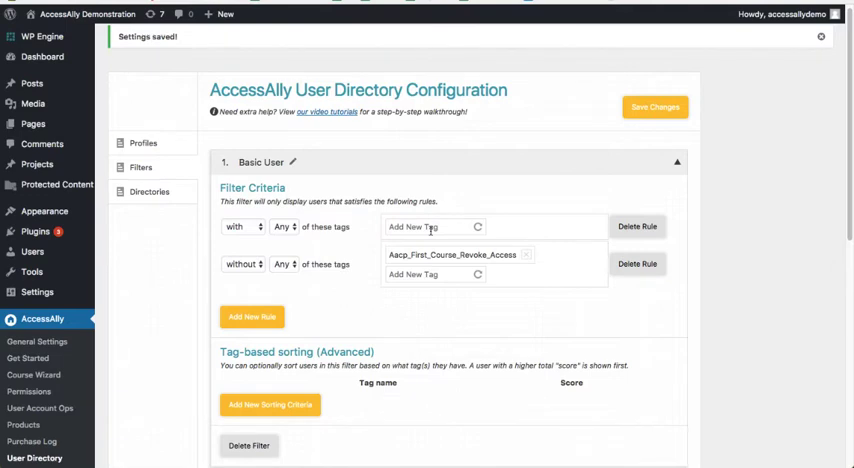
Add a tag-based sorting criterion to the Basic User filter, then go to Directories > Profile display.
scroll("down", 3)
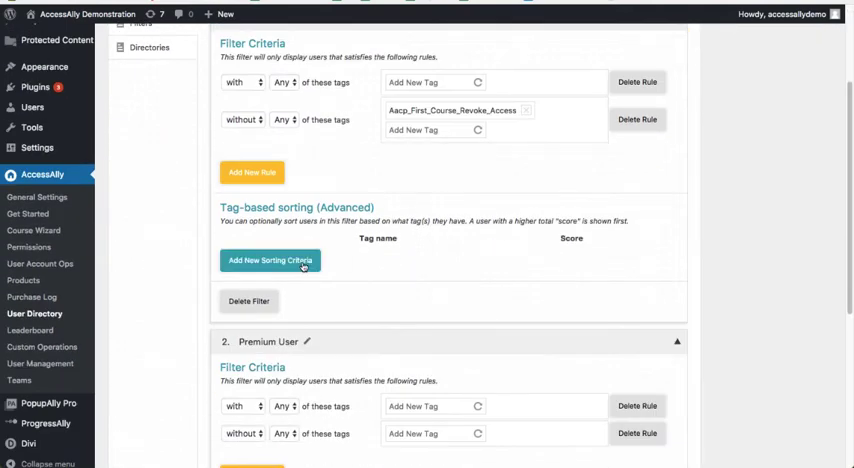
left_click(270, 260)
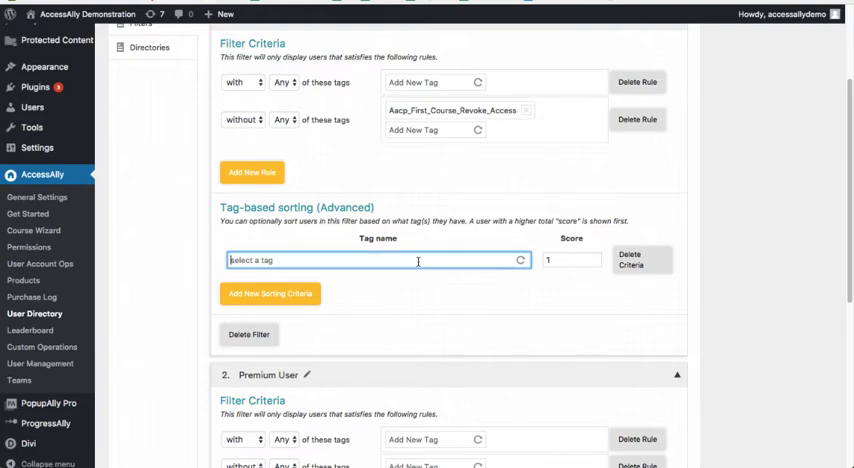
left_click(376, 260)
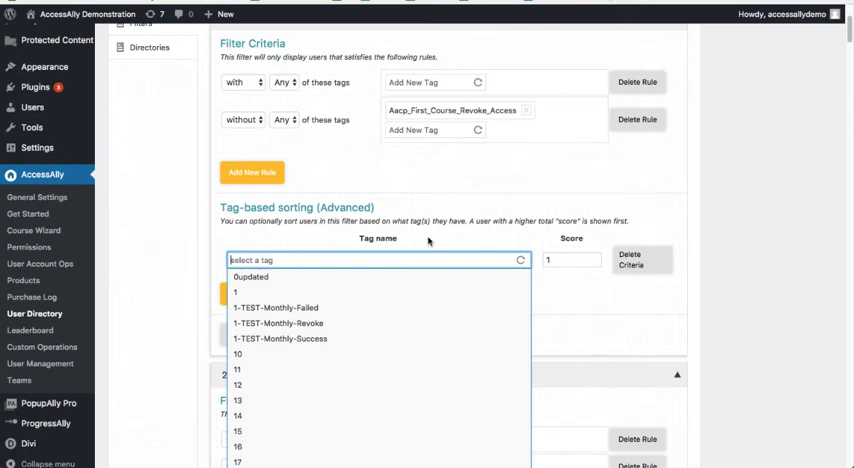
left_click(410, 170)
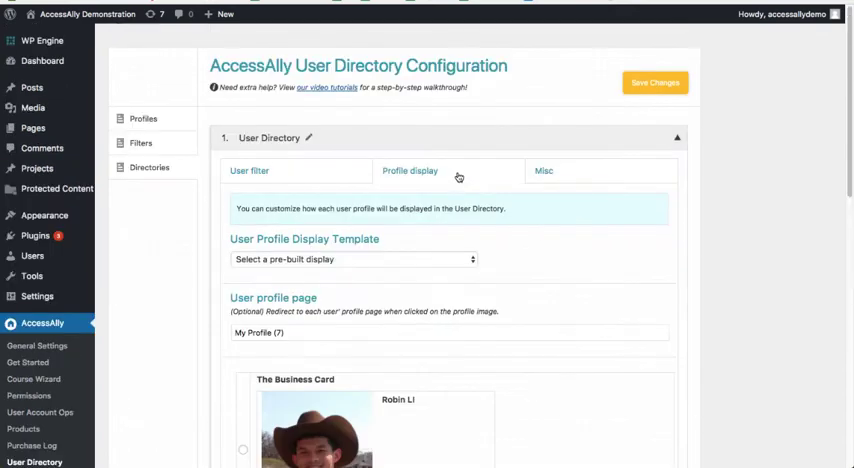
scroll("down", 3)
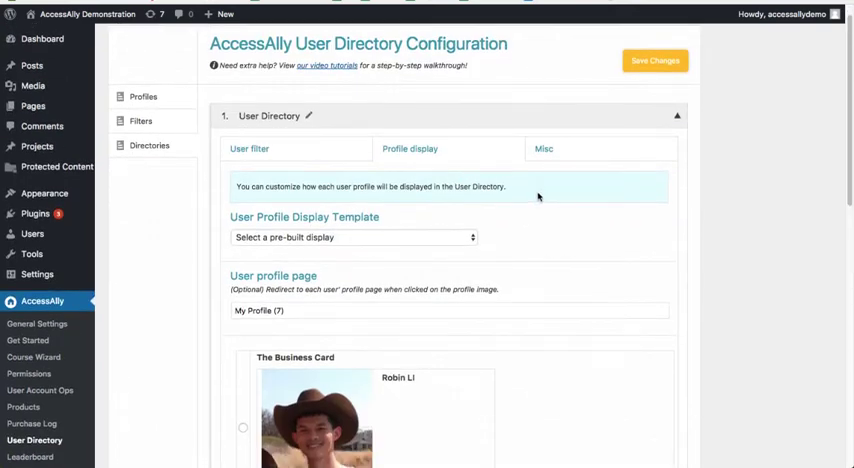
scroll("down", 3)
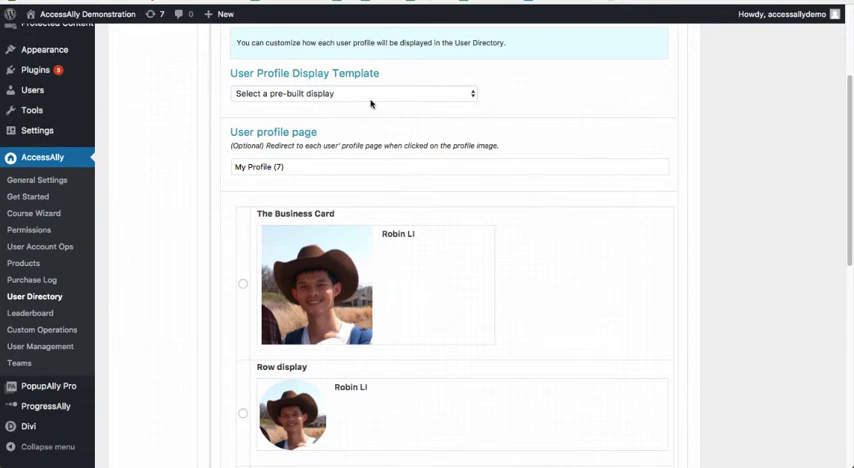
scroll("down", 3)
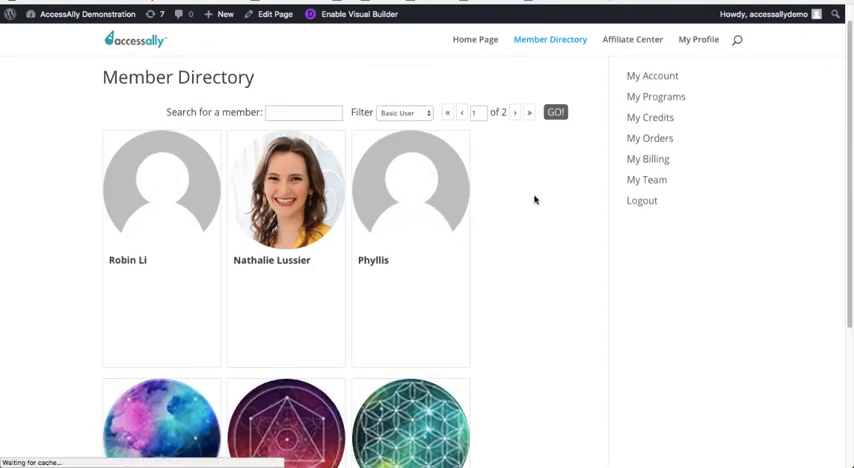
Scroll down the front-end Member Directory to review the current member cards.
scroll("down", 3)
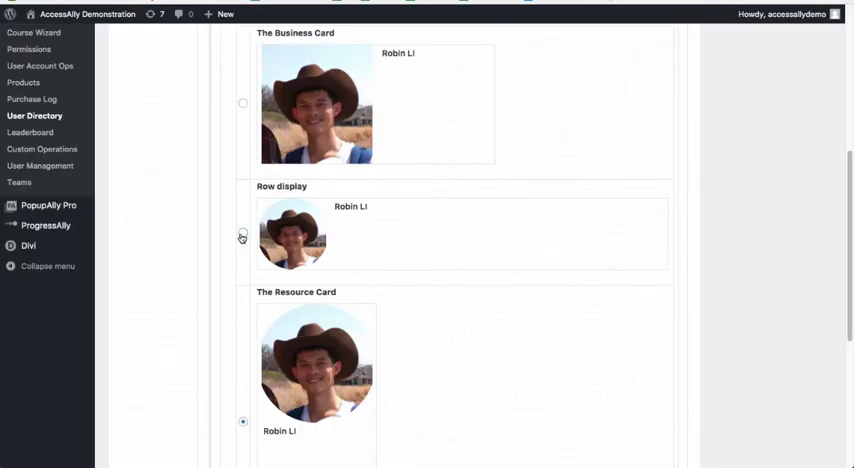
Scroll through the Member Directory preview showing the Row display layout.
scroll("down", 3)
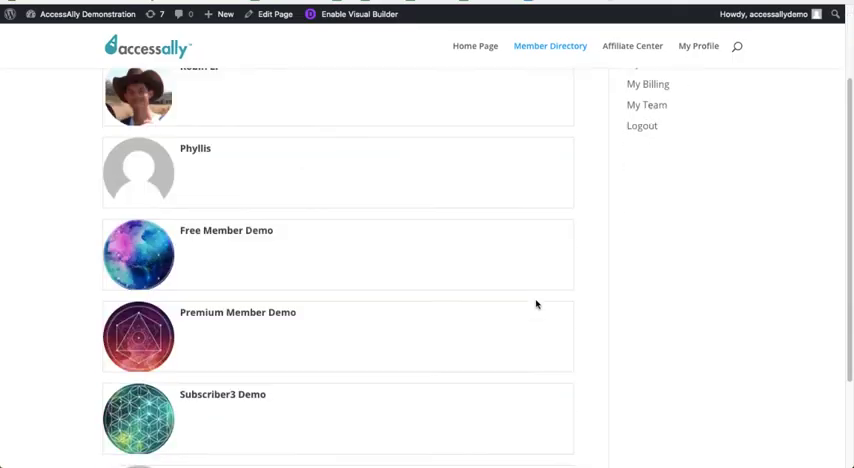
scroll("up", 3)
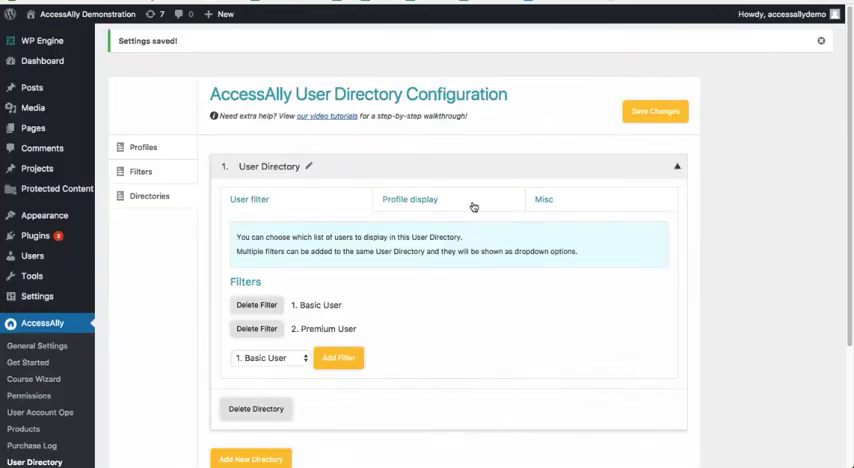
Choose 'Customize User Profile using templates' as the profile display template.
left_click(410, 200)
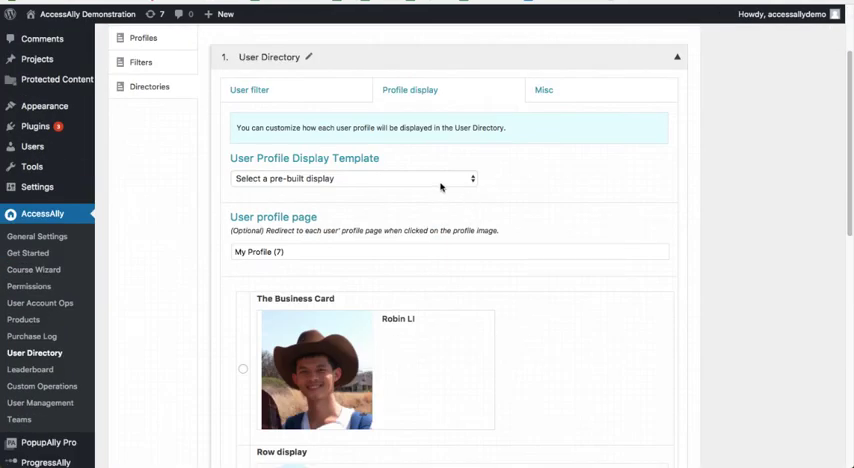
left_click(352, 178)
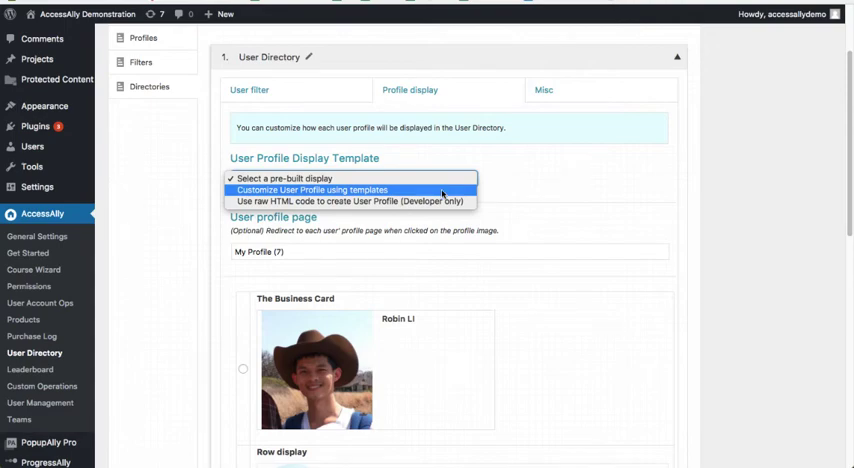
left_click(312, 190)
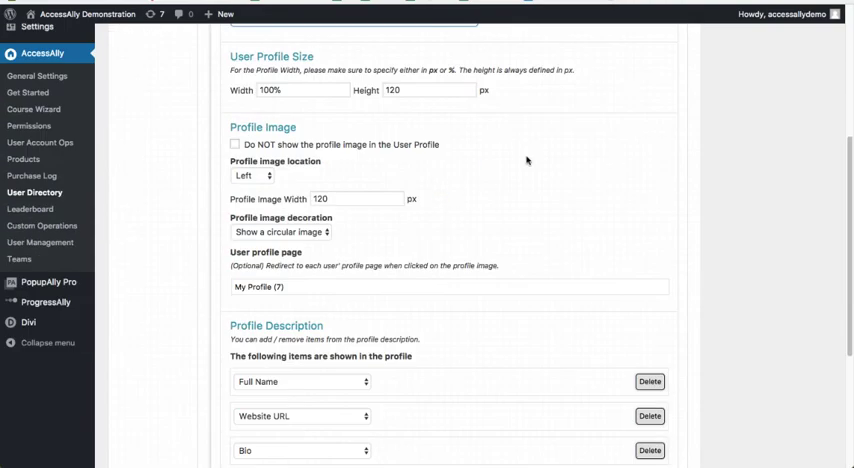
scroll("up", 3)
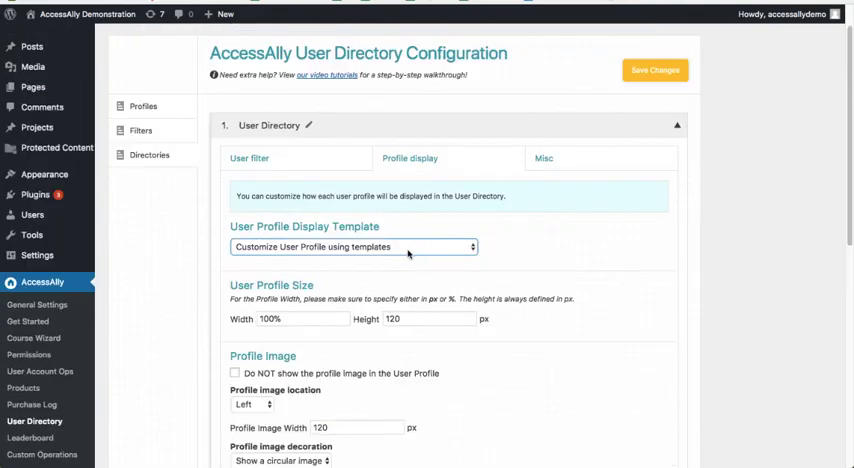
Keep profile images shown and place the 150 px image on the right of 150 px tall cards.
scroll("down", 3)
type("150")
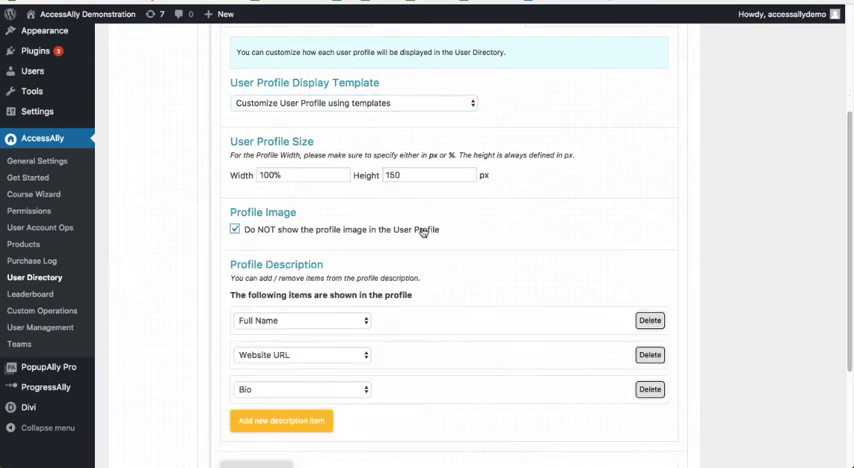
left_click(234, 228)
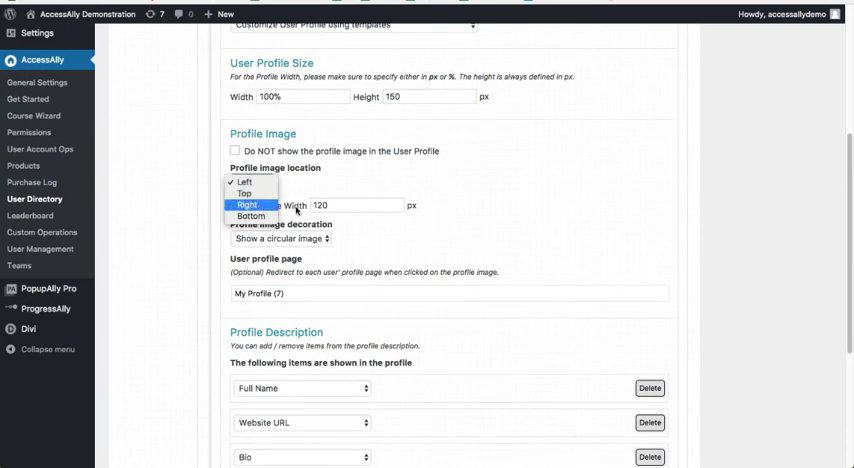
left_click(252, 204)
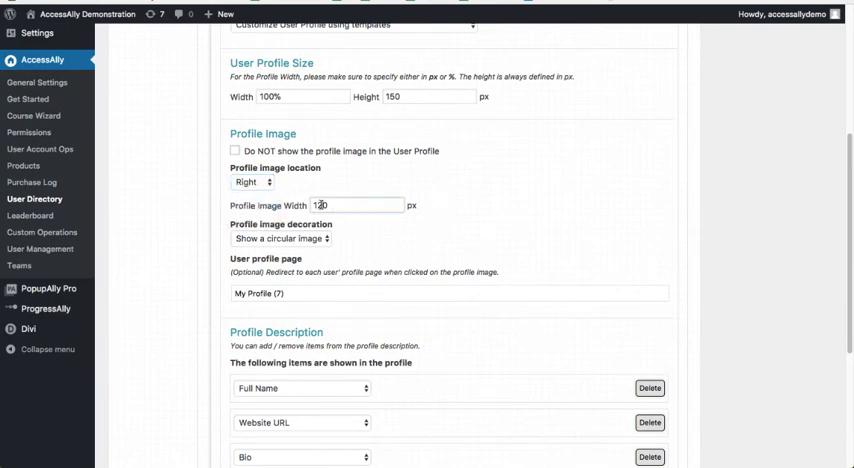
scroll("down", 3)
type("150")
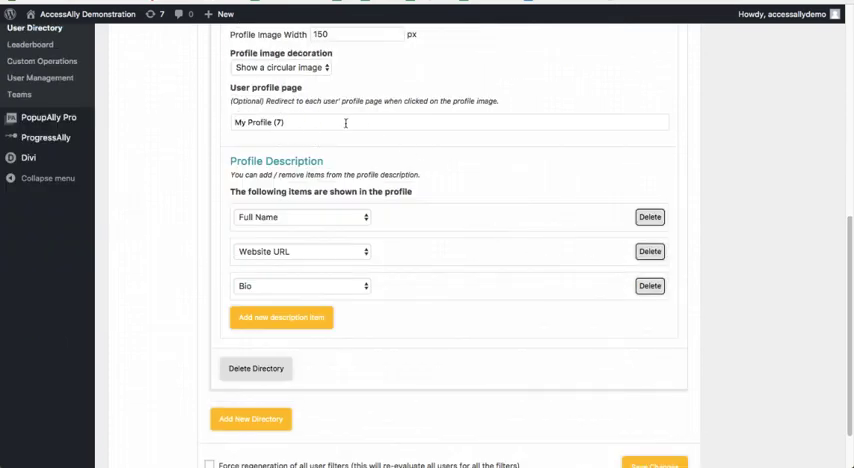
mouse_move(336, 320)
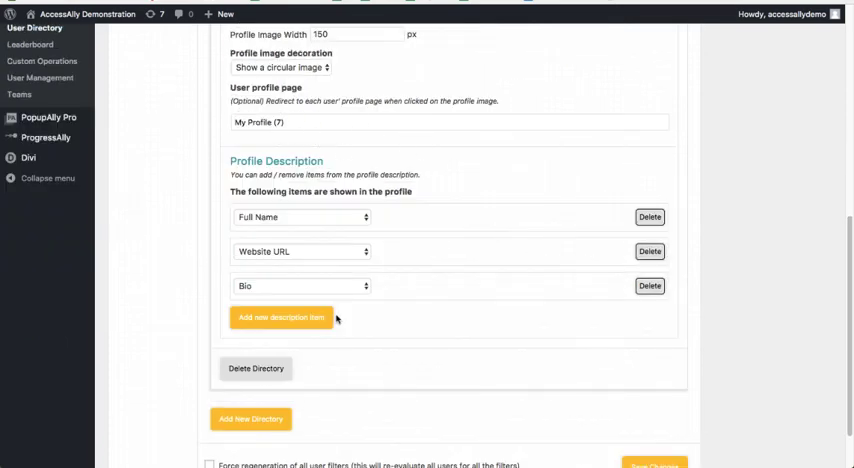
Add a Custom Field in CRM description item set to New Field and save the directory settings.
left_click(300, 320)
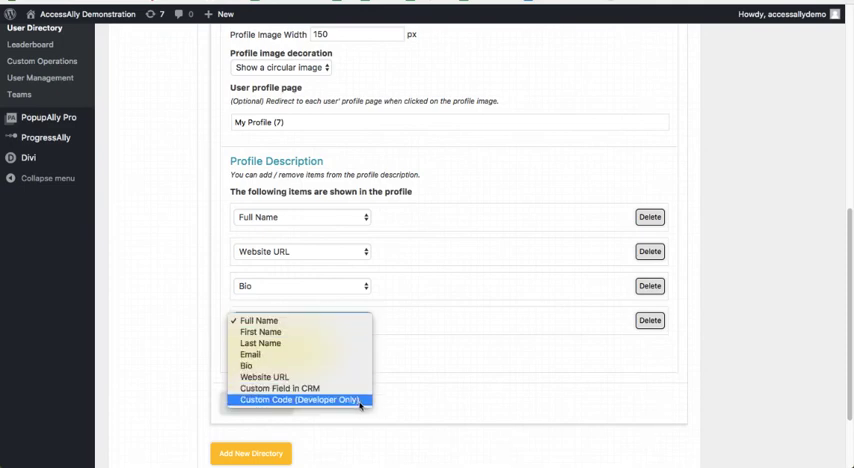
left_click(288, 388)
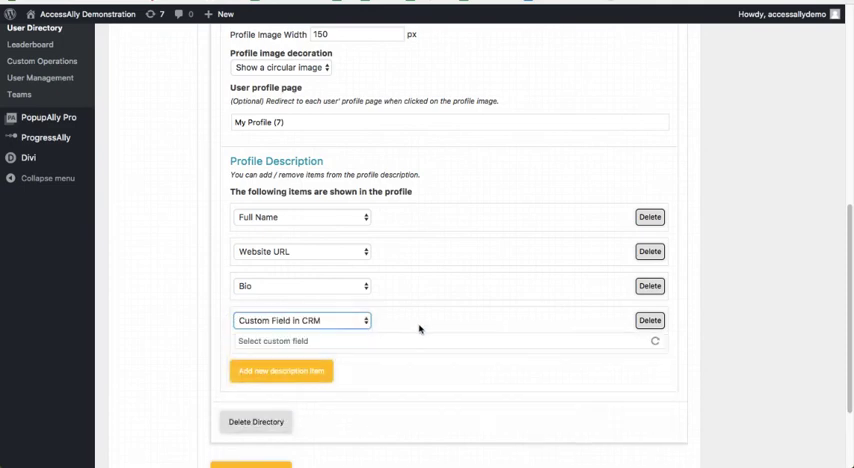
left_click(440, 340)
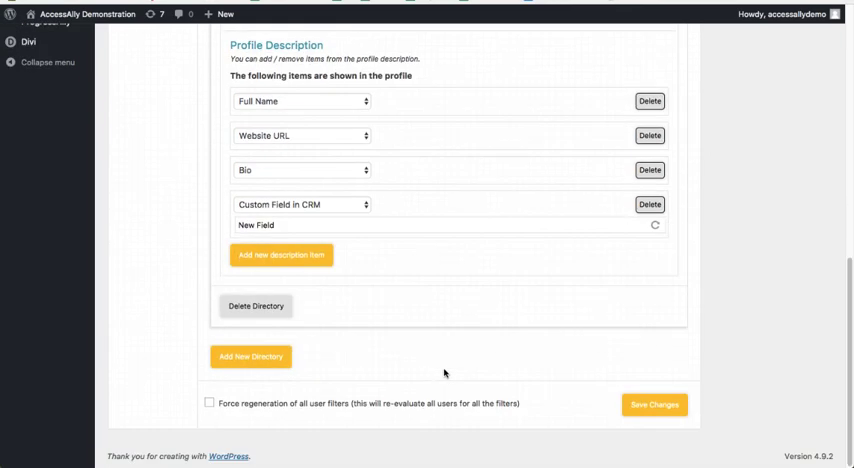
left_click(652, 404)
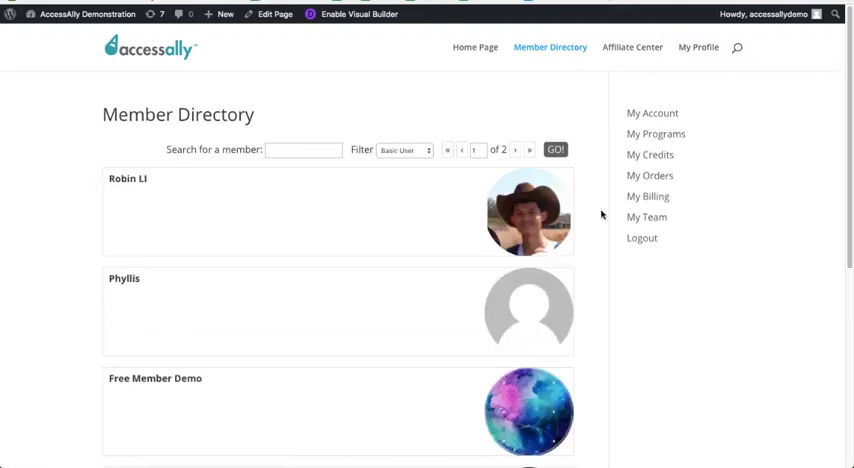
Scroll down the Member Directory to see more cards with right-side photos.
scroll("down", 3)
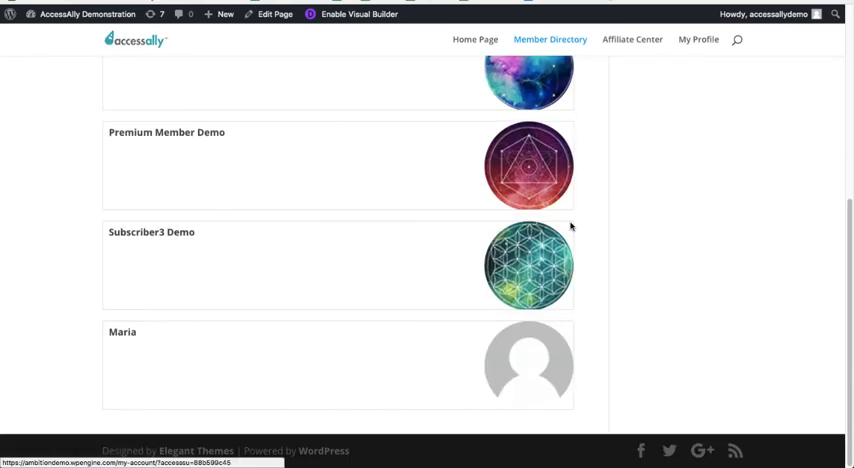